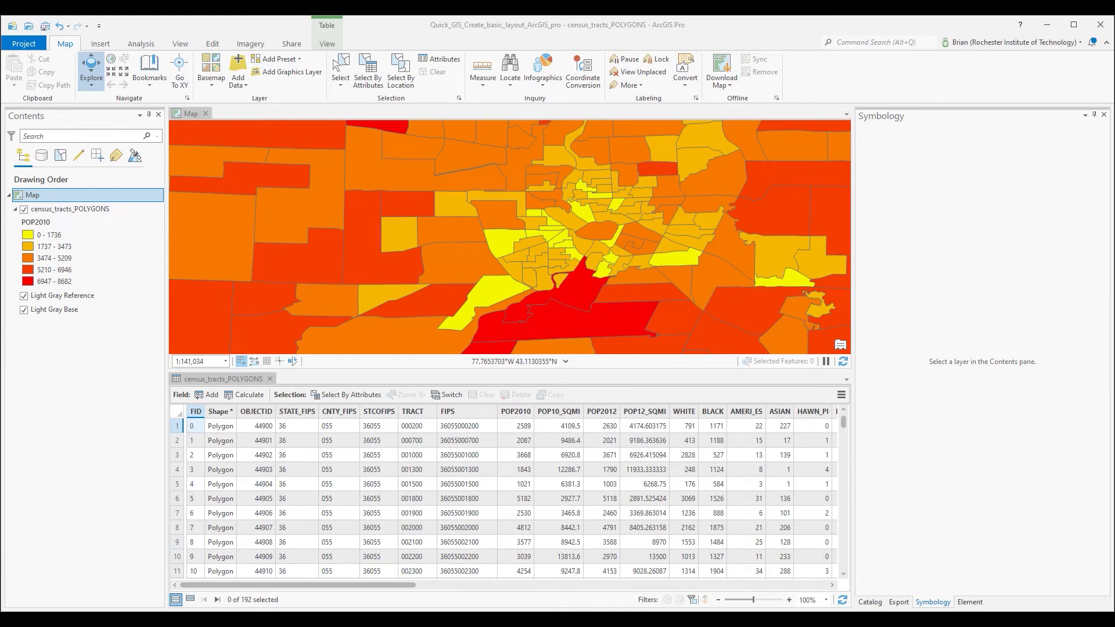
pyautogui.moveTo(724, 297)
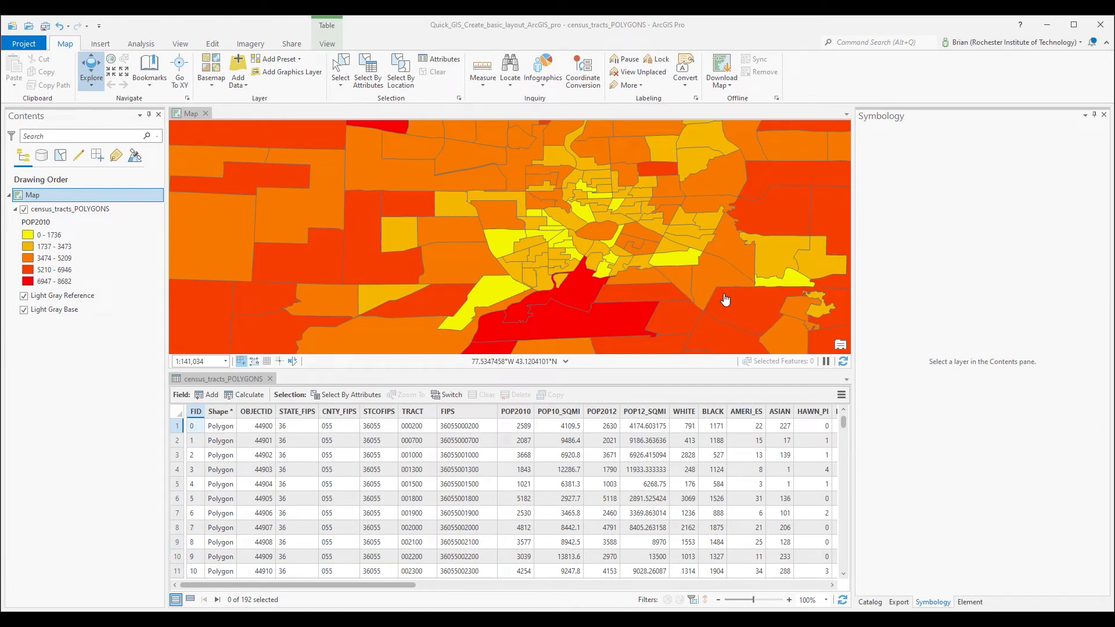
pyautogui.moveTo(761, 306)
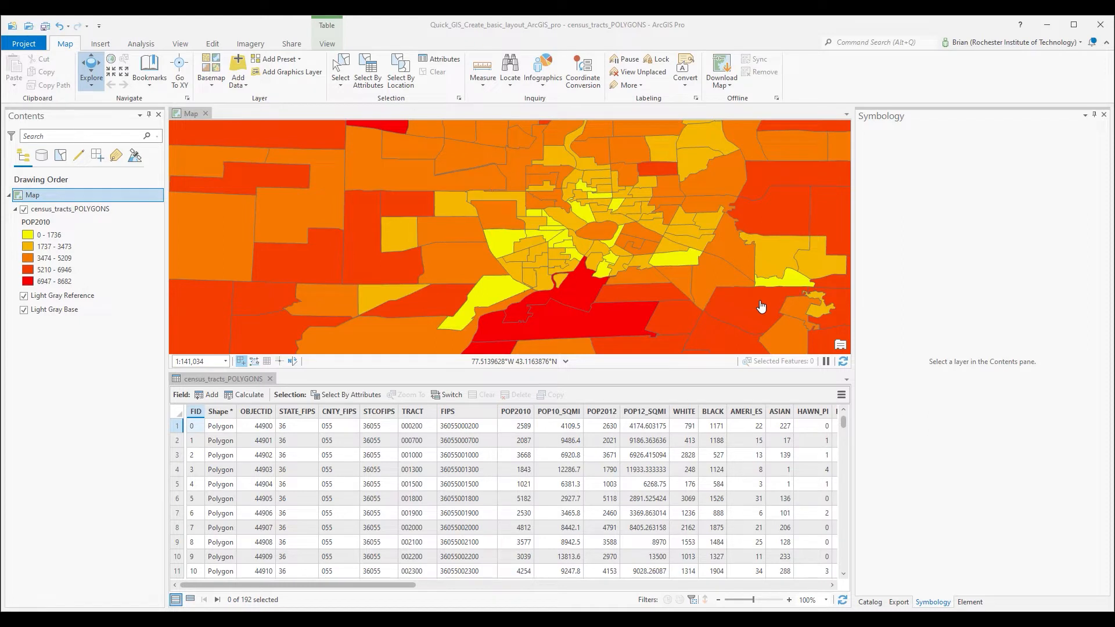
# - Close the attribute table and set the tracts' classification method to Natural Breaks (Jenks)
pyautogui.click(70, 208)
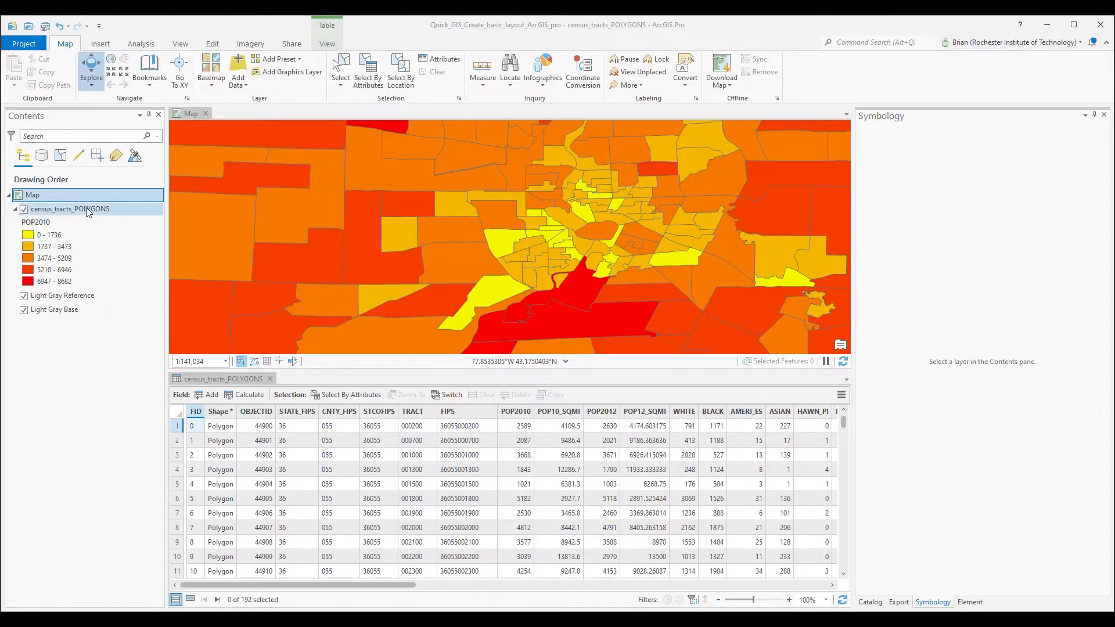
pyautogui.click(69, 208)
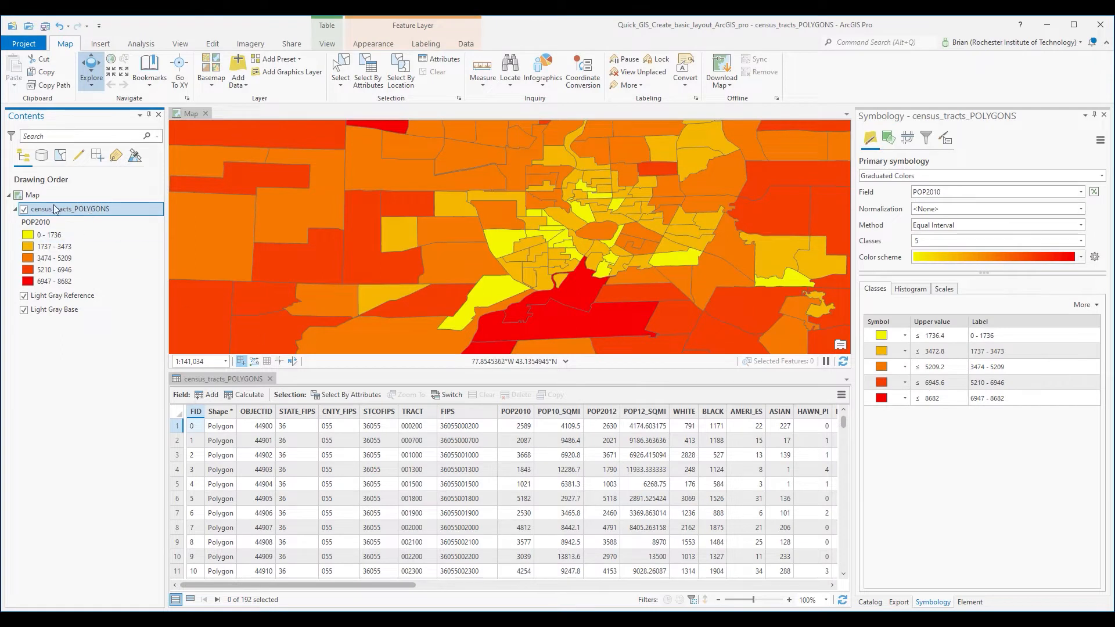
pyautogui.click(35, 222)
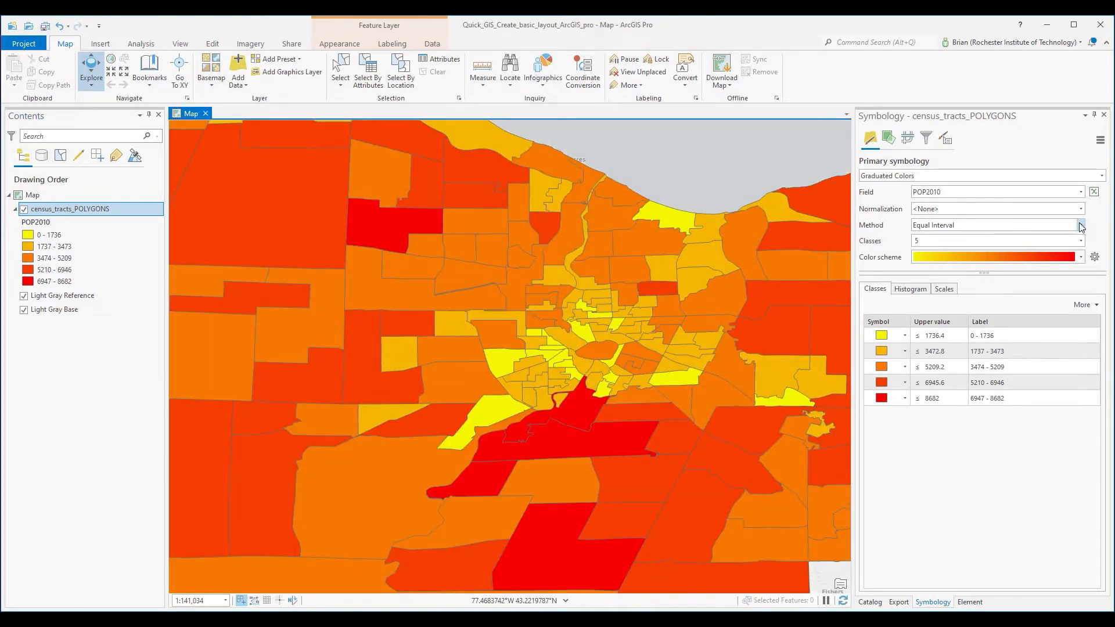
pyautogui.click(1080, 225)
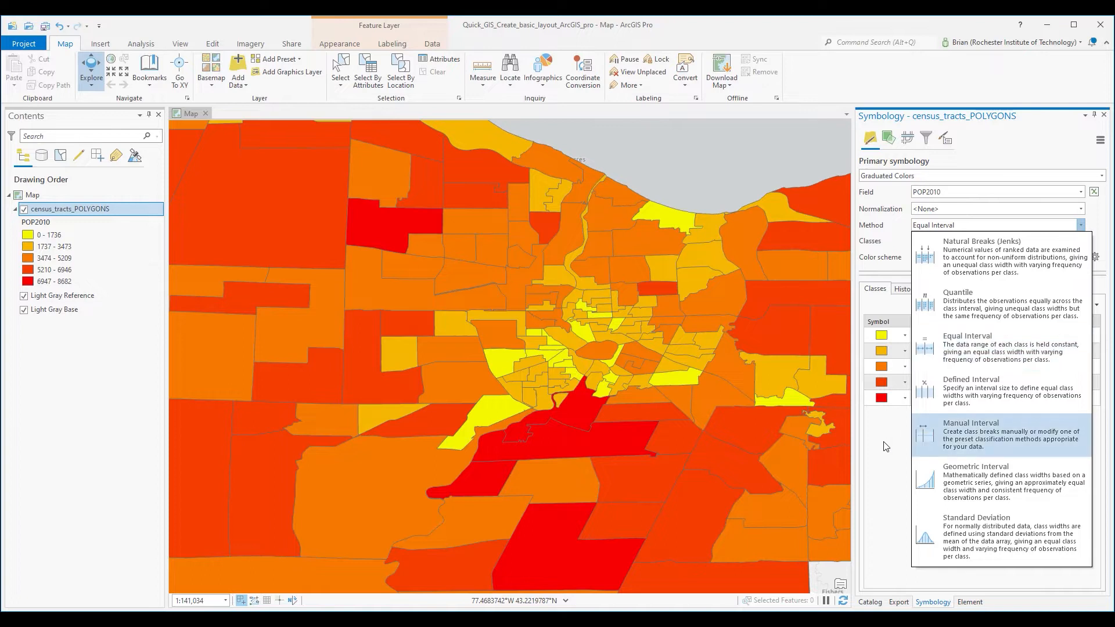
# - Shade the census tract population classes with a purple color scheme
pyautogui.rightClick(31, 195)
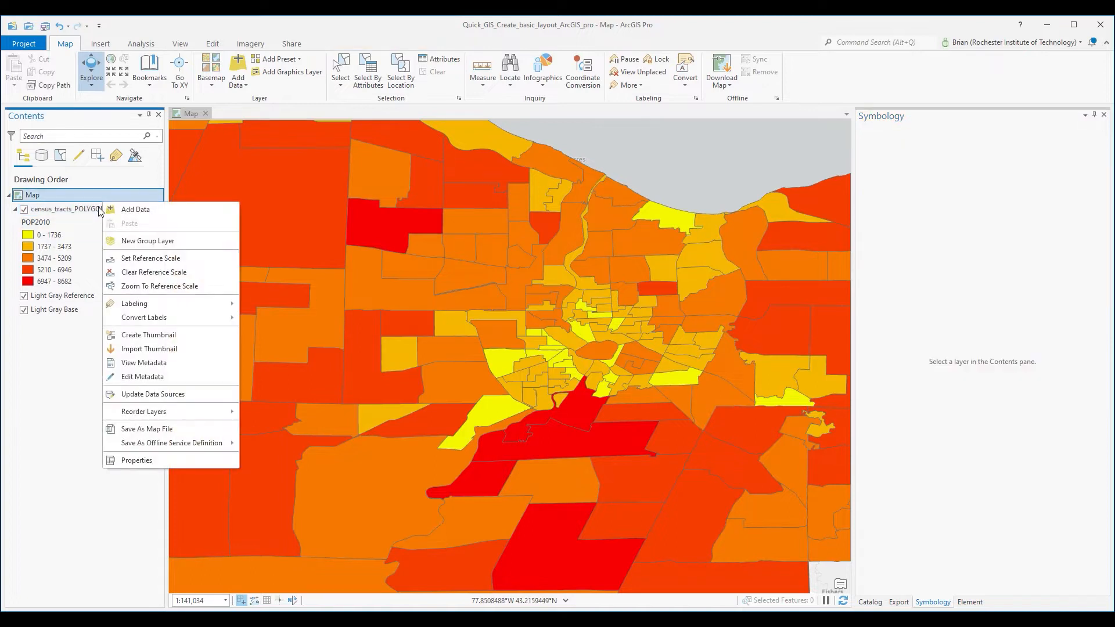
pyautogui.click(115, 450)
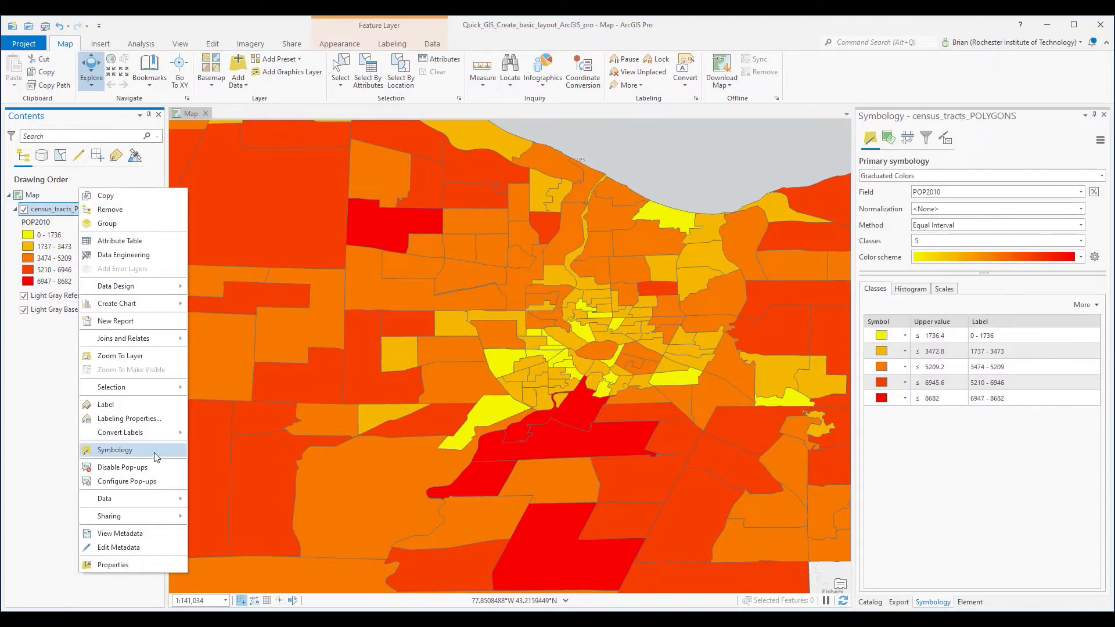
pyautogui.click(115, 450)
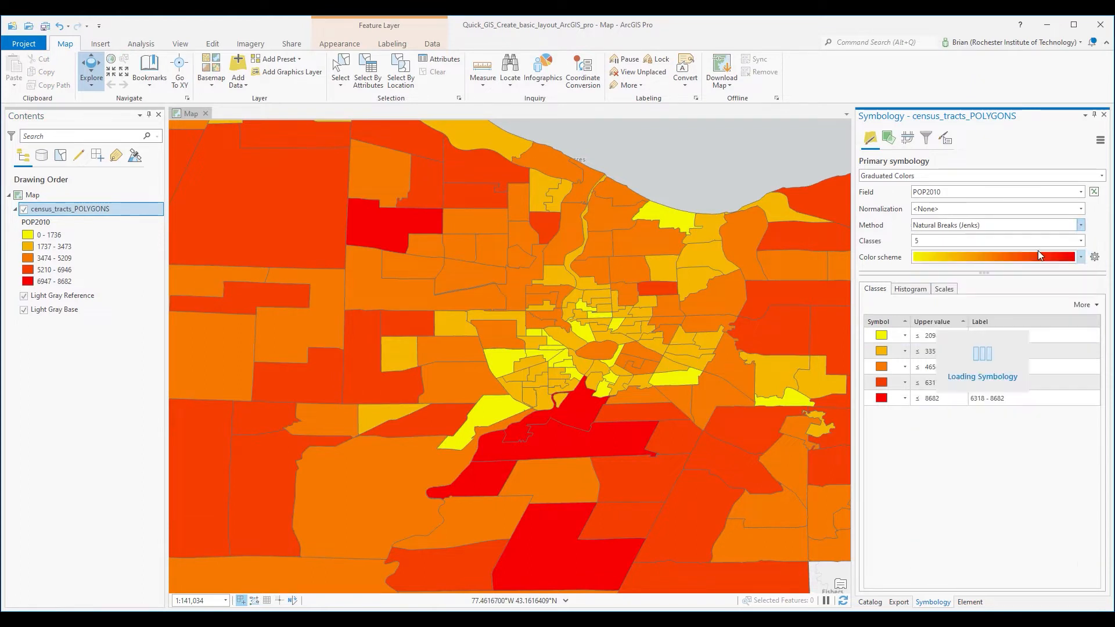
pyautogui.click(1078, 257)
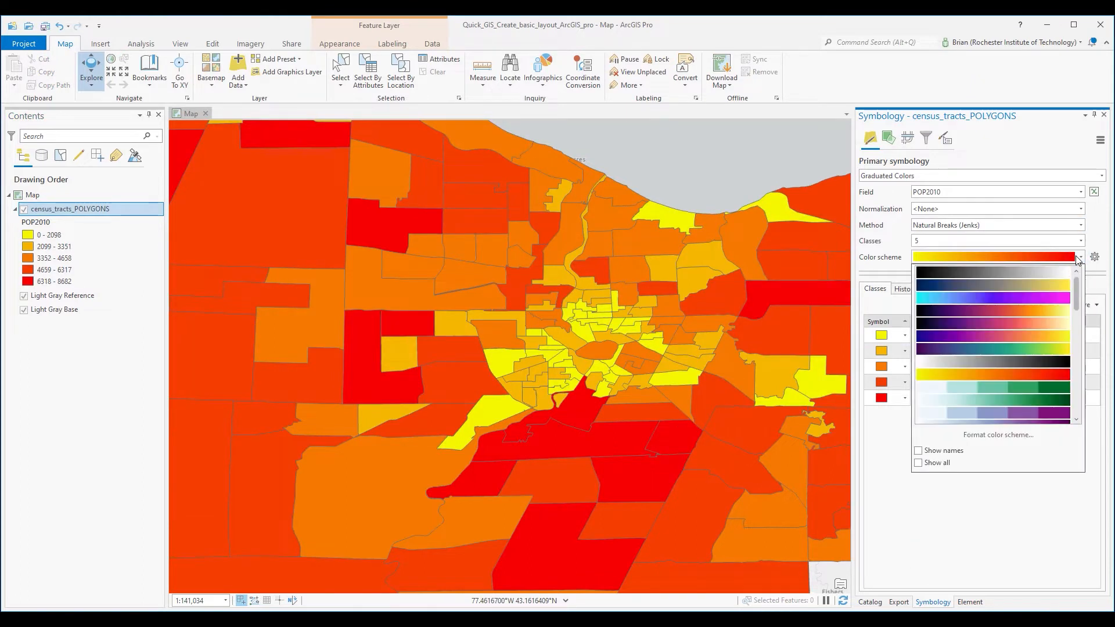
pyautogui.click(995, 374)
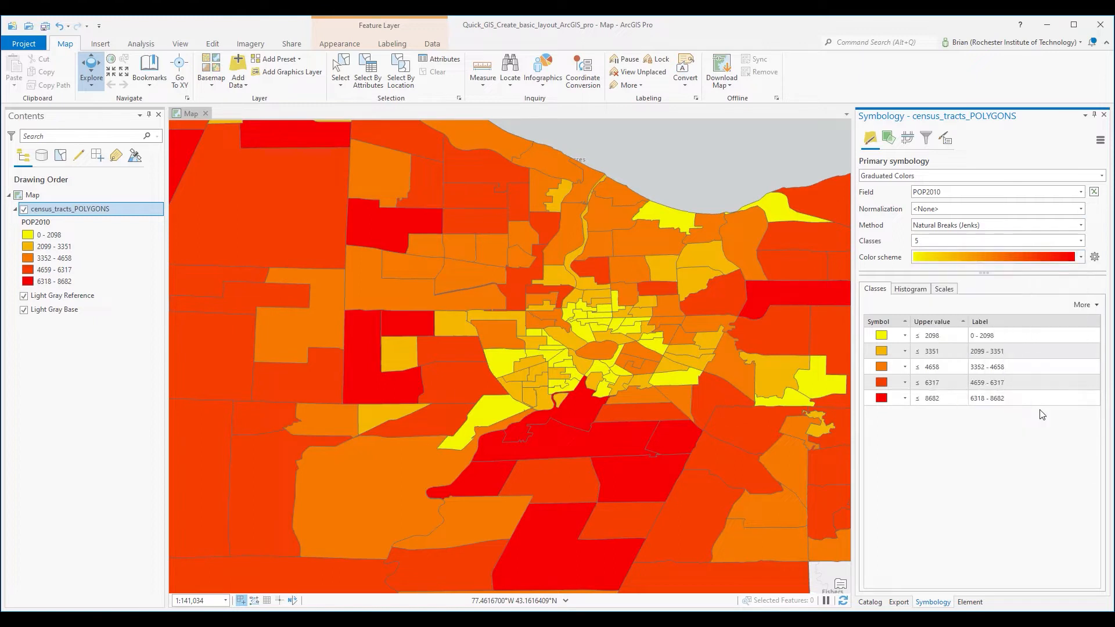
pyautogui.click(996, 257)
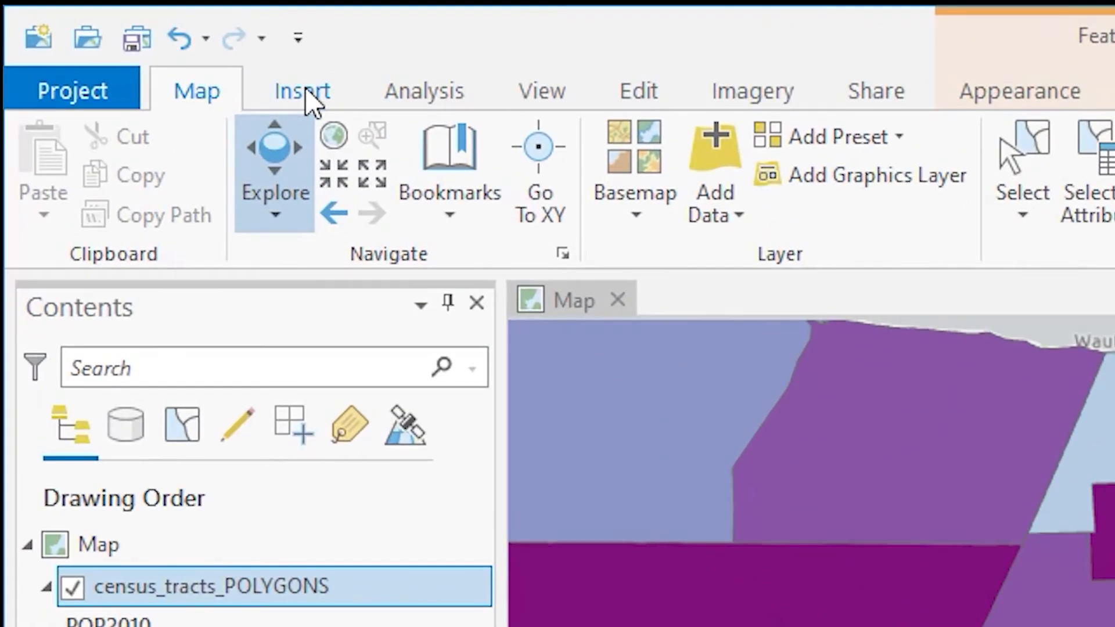
# - Create a new ANSI Landscape Letter 8.5" x 11" layout
pyautogui.click(301, 91)
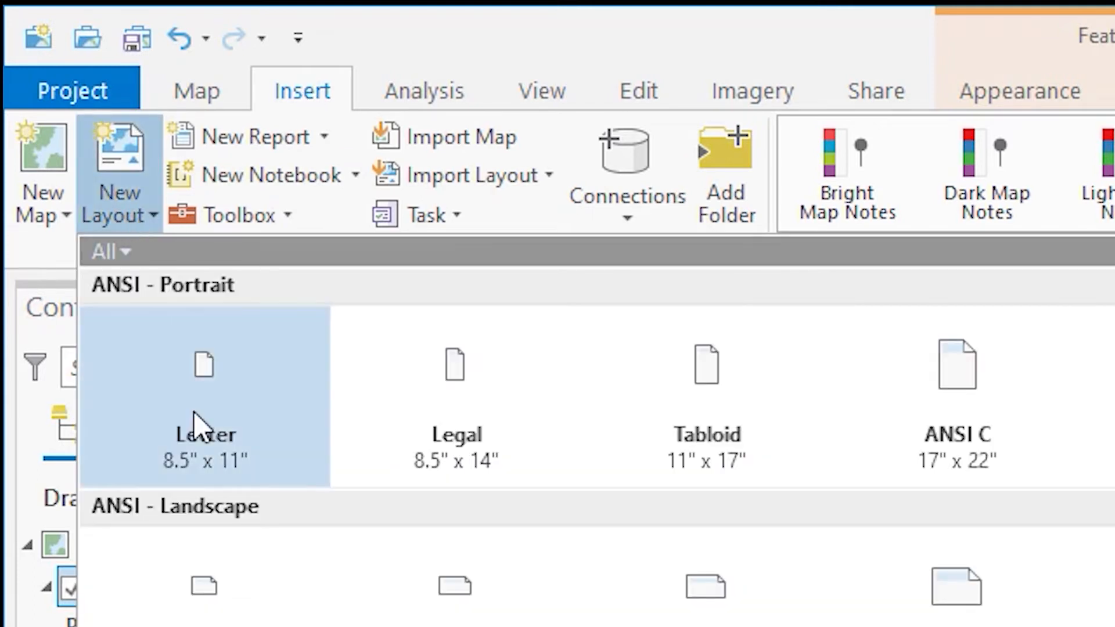
pyautogui.moveTo(231, 424)
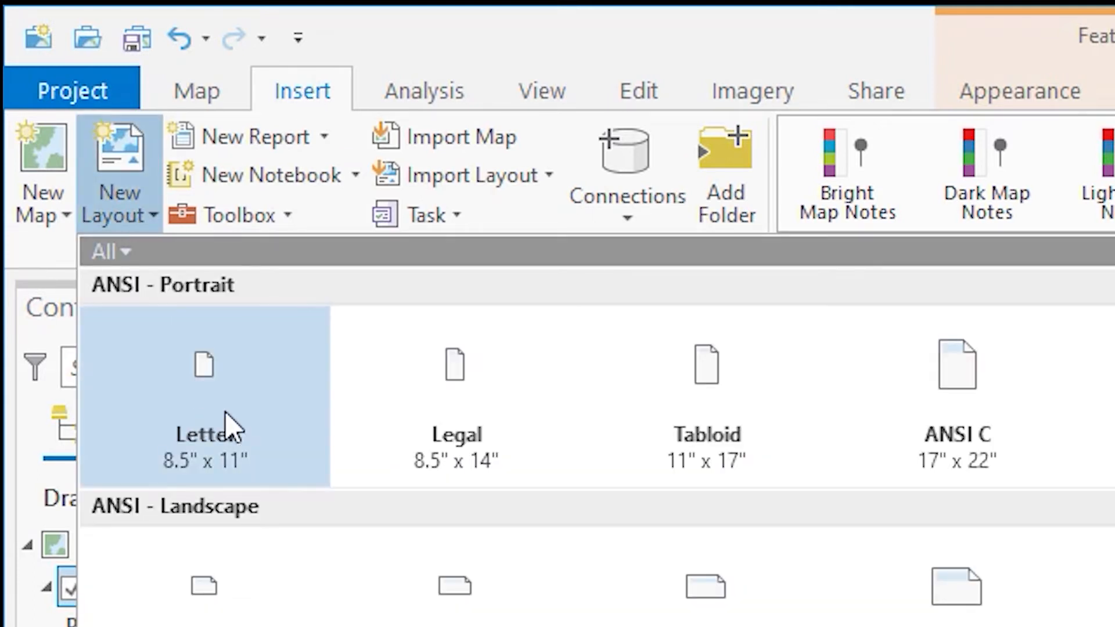
pyautogui.scroll(-3)
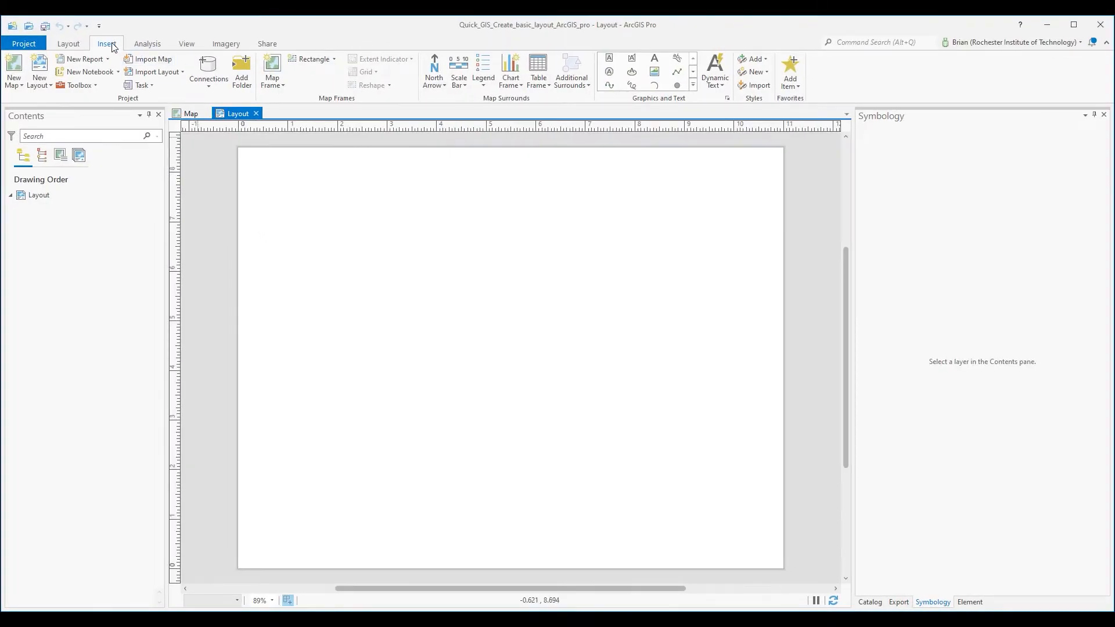
# - Draw a map frame on the page using the Map 1:220,366 thumbnail
pyautogui.click(272, 71)
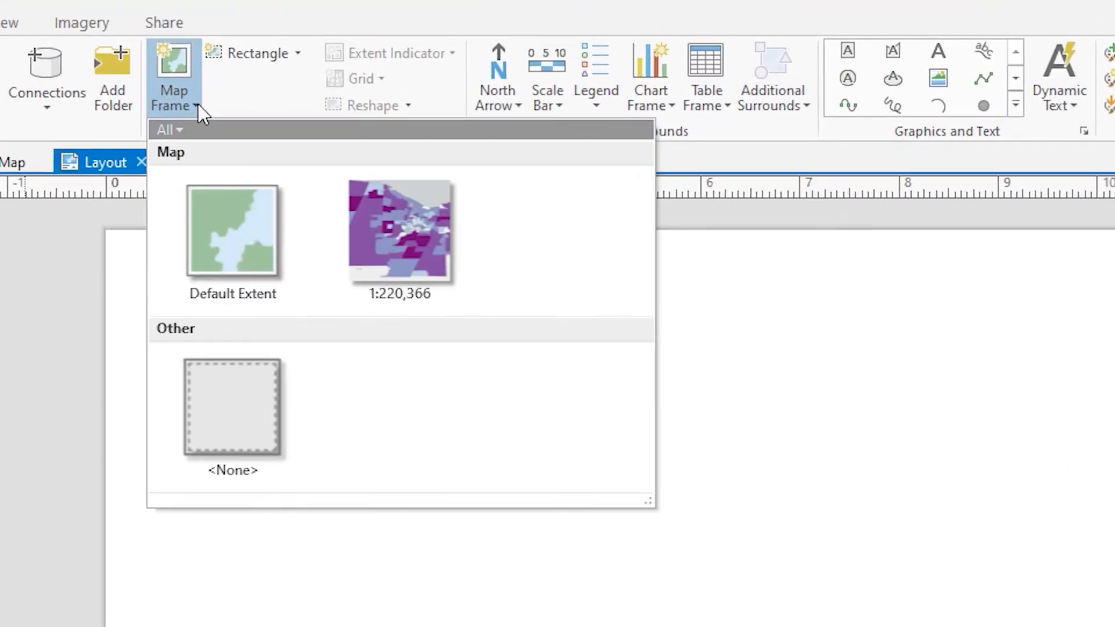
pyautogui.moveTo(400, 241)
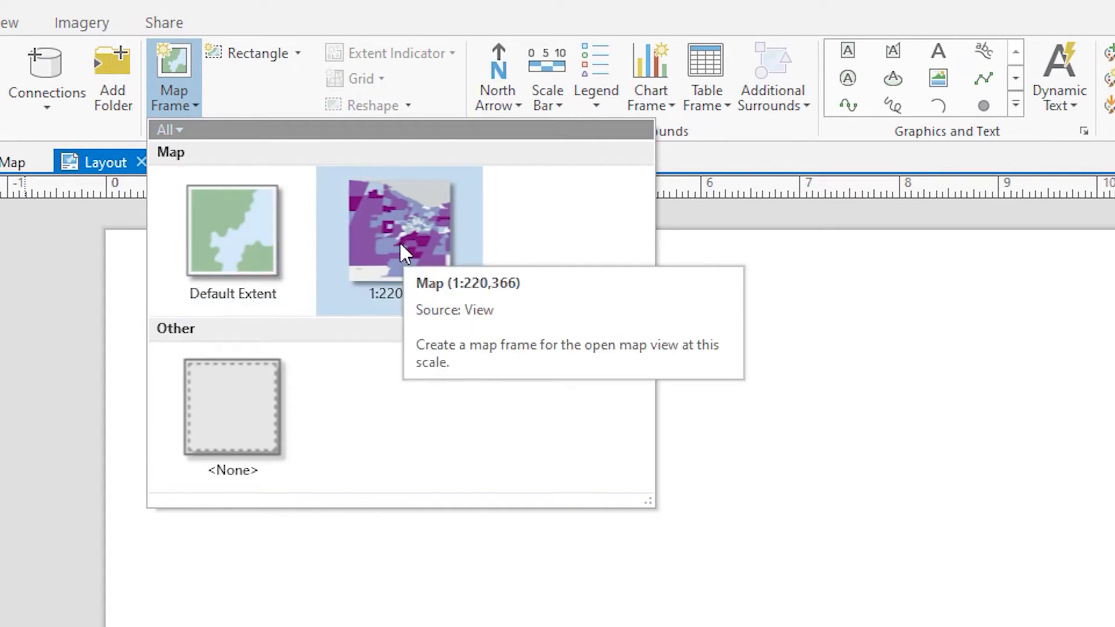
pyautogui.click(398, 240)
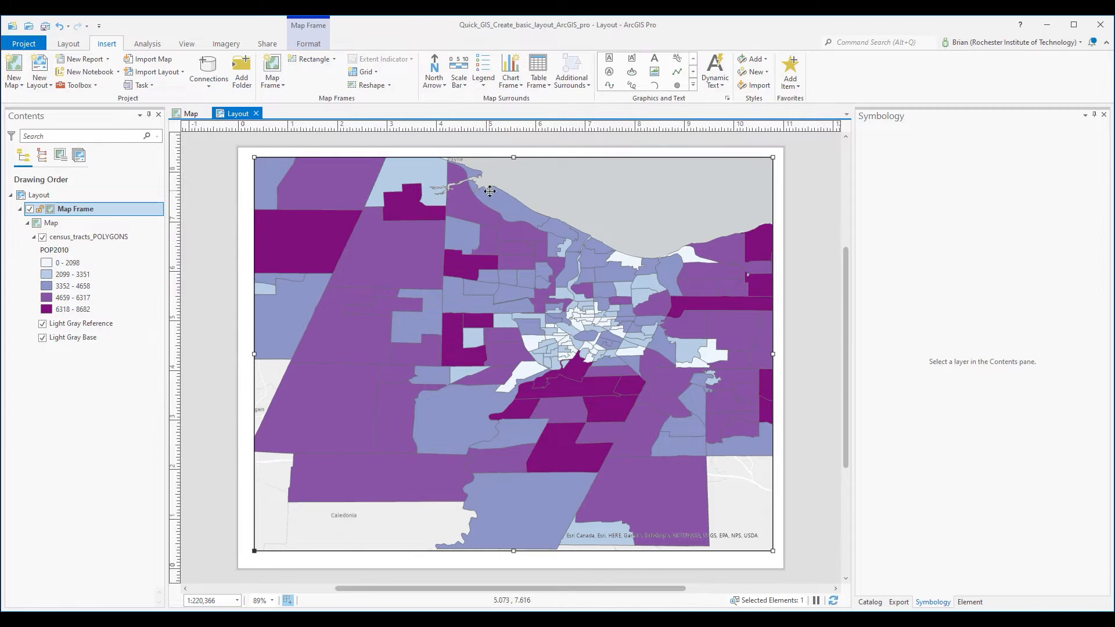
pyautogui.moveTo(323, 215)
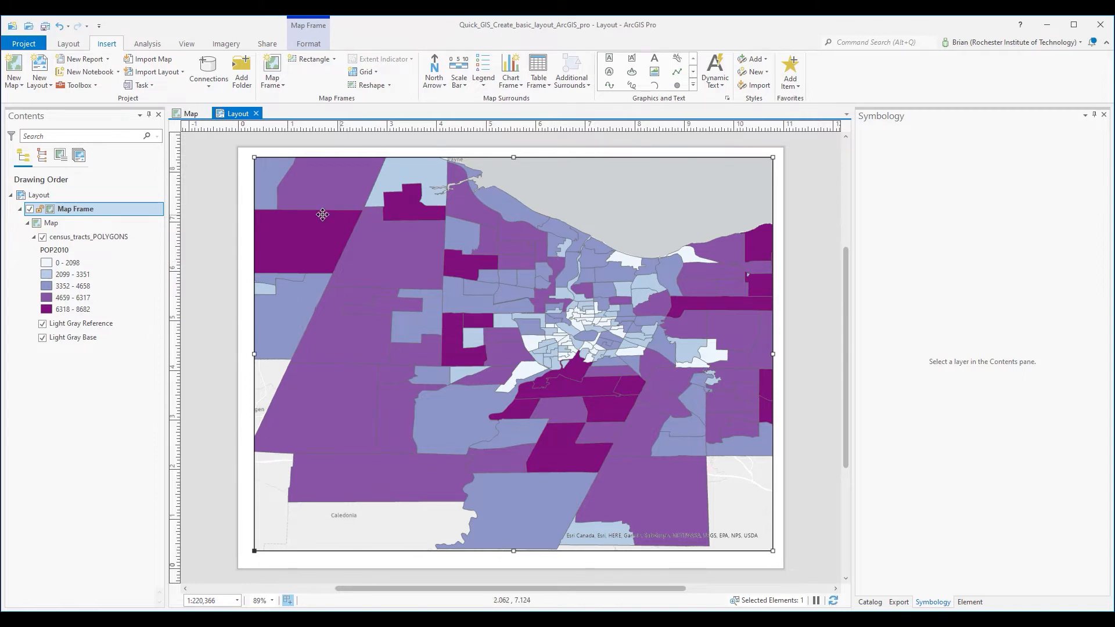
pyautogui.moveTo(481, 247)
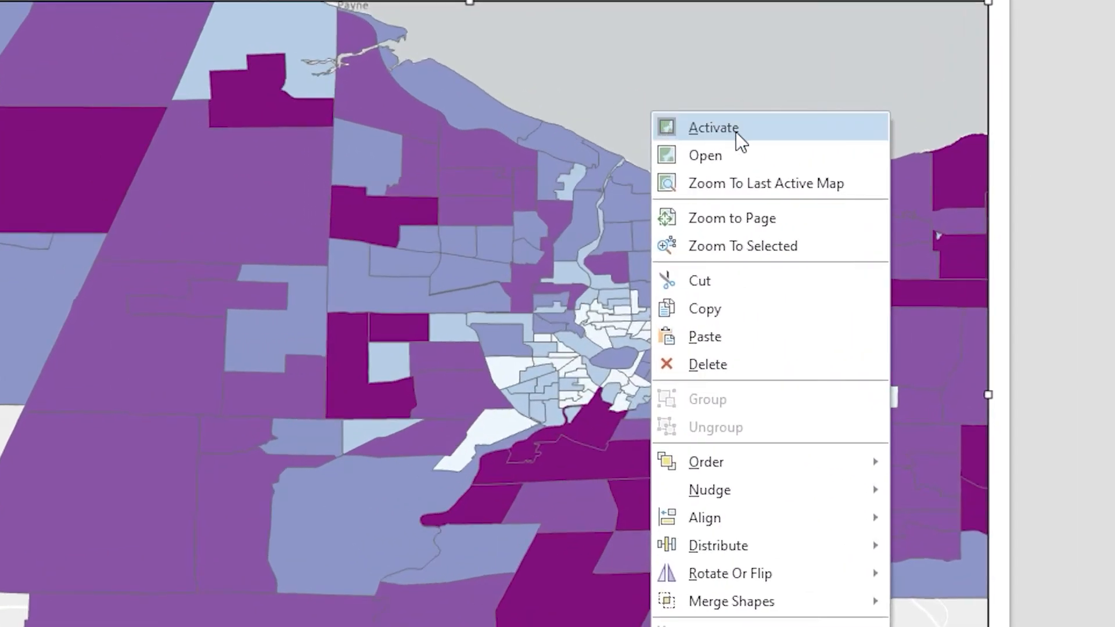
# - Reposition the framed map so the lakeshore runs along the top edge
pyautogui.click(712, 127)
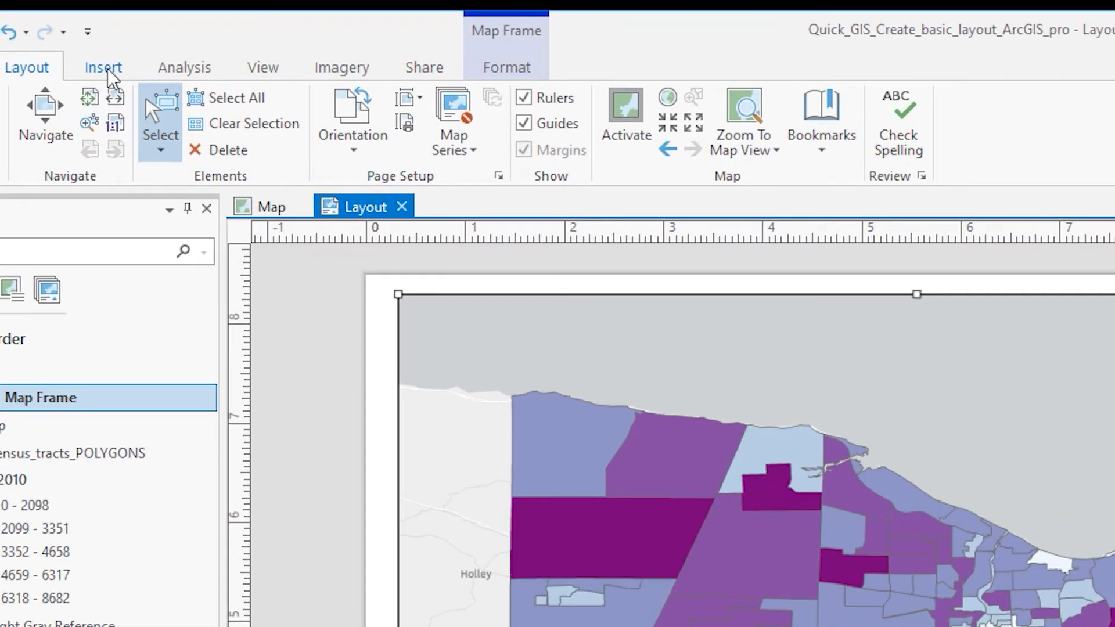
# - Add a miles scale bar (0 to 11.5) atop the map beside the legend
pyautogui.click(102, 66)
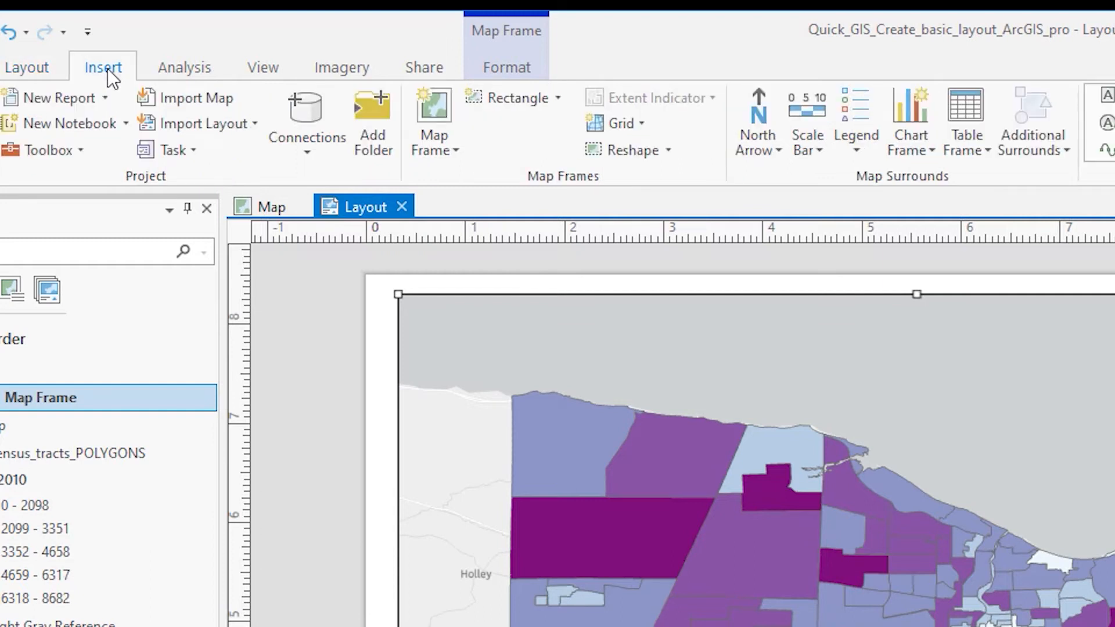
pyautogui.click(856, 121)
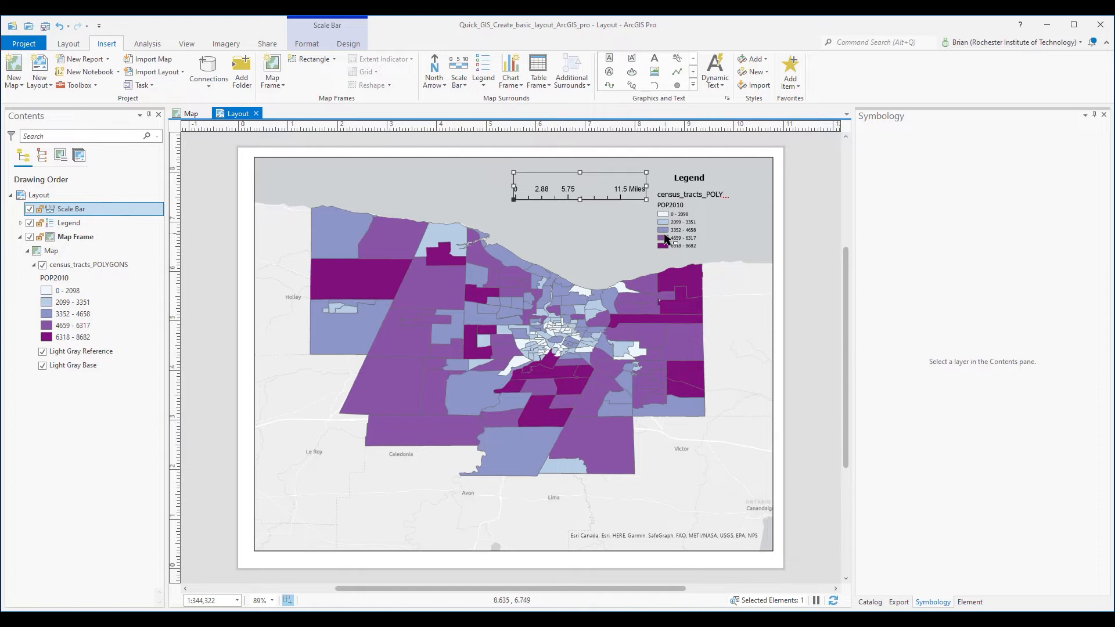
pyautogui.moveTo(672, 242)
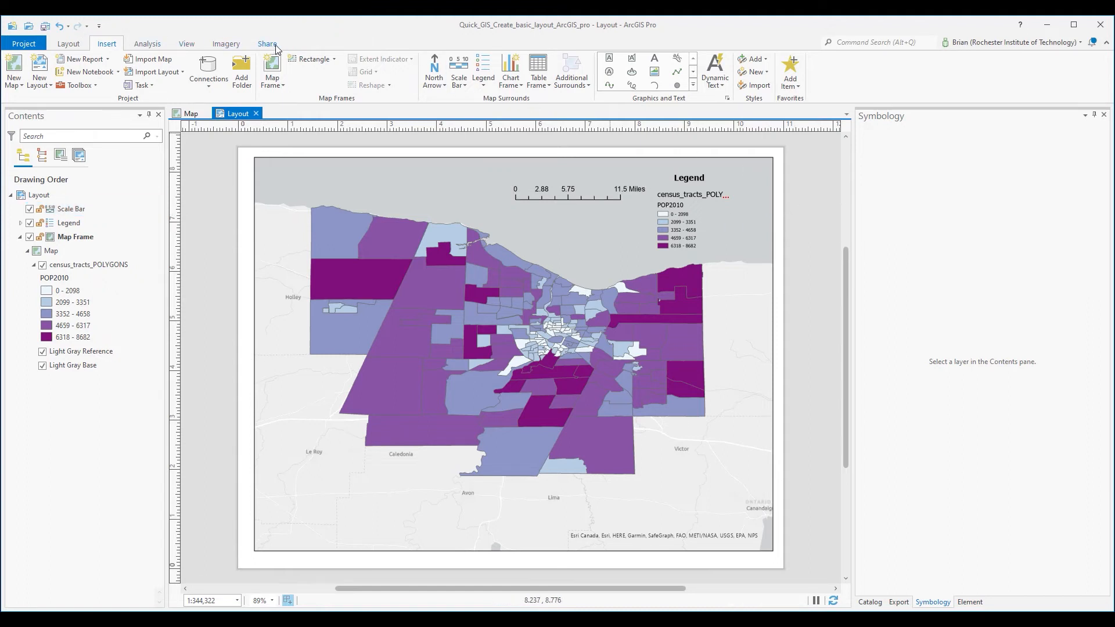
# - Start a 300 DPI PNG layout export and browse for the save location
pyautogui.click(267, 43)
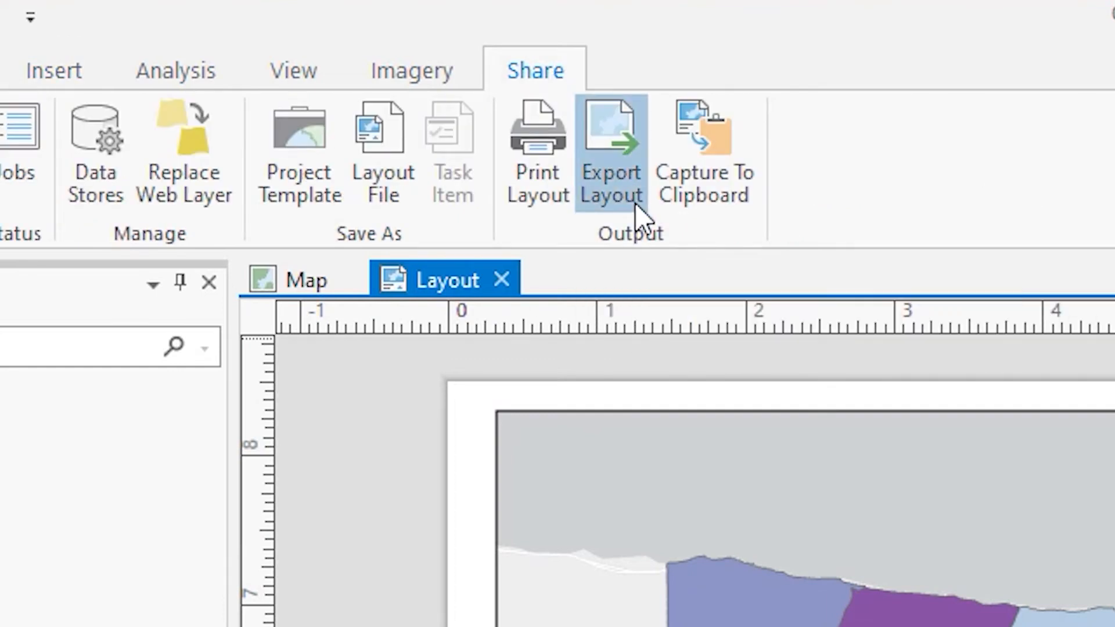
pyautogui.click(610, 153)
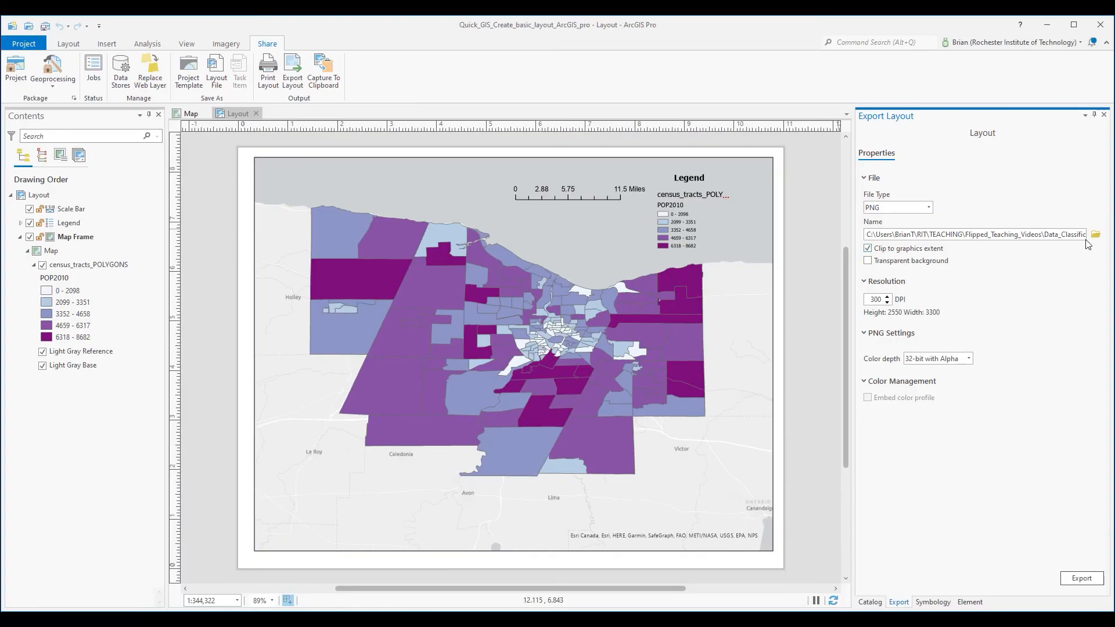
pyautogui.click(1094, 234)
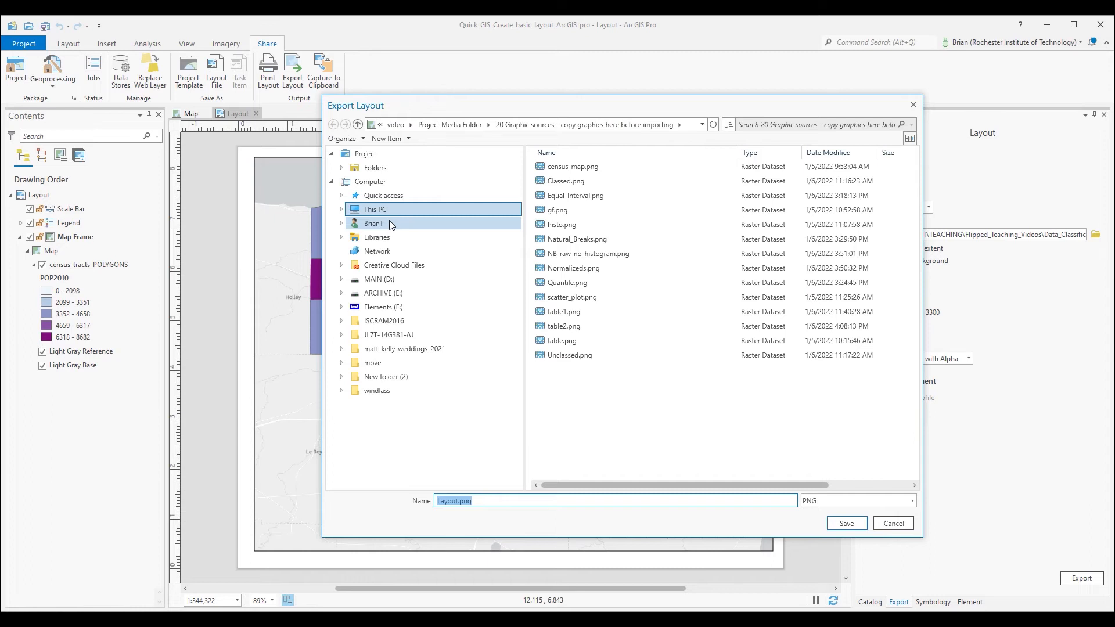
# - Set the export to save Layout.png in C:\temp
pyautogui.click(375, 167)
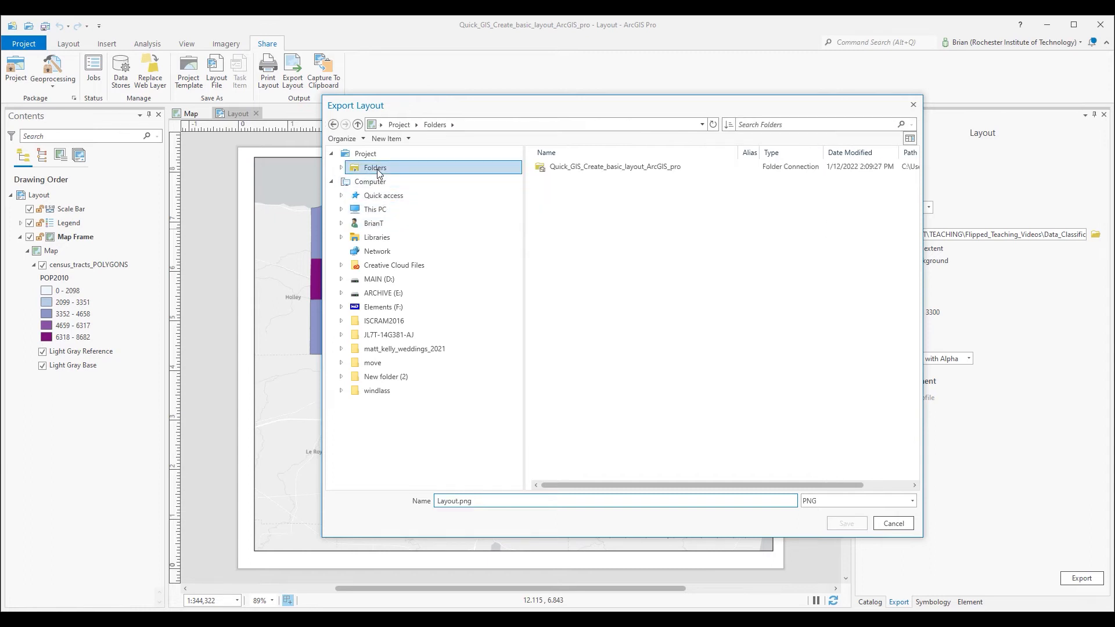
pyautogui.click(614, 167)
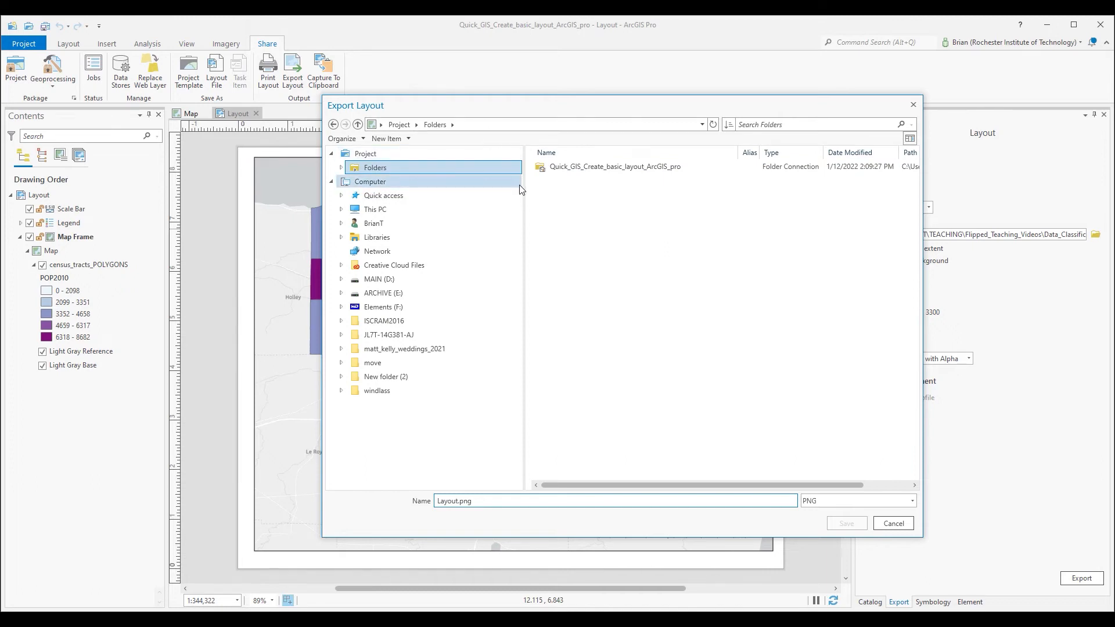
pyautogui.click(375, 209)
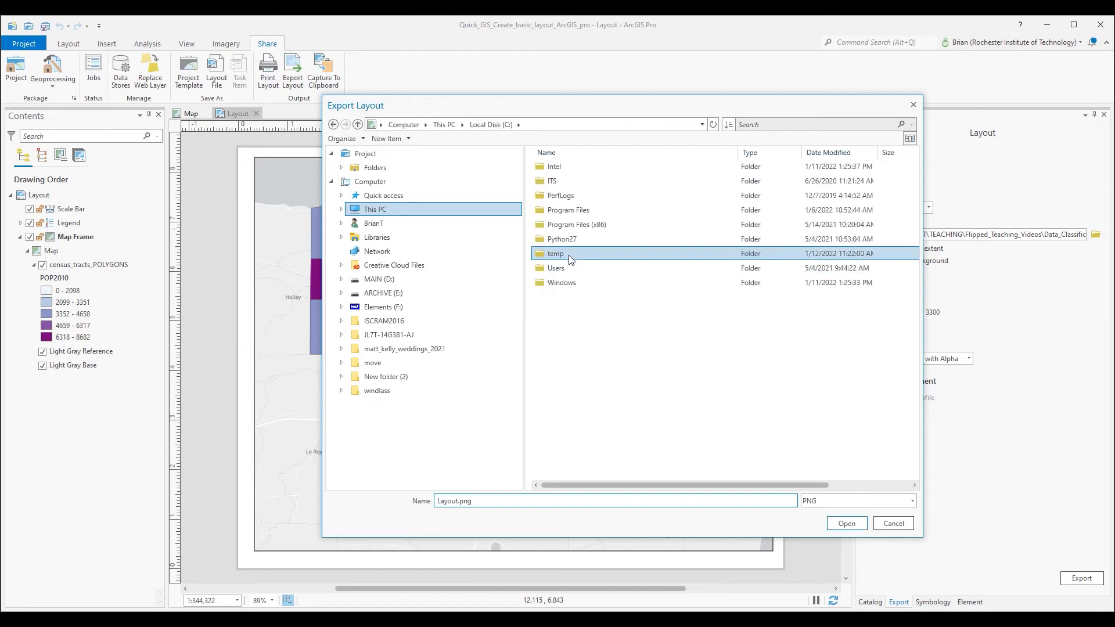
pyautogui.doubleClick(556, 254)
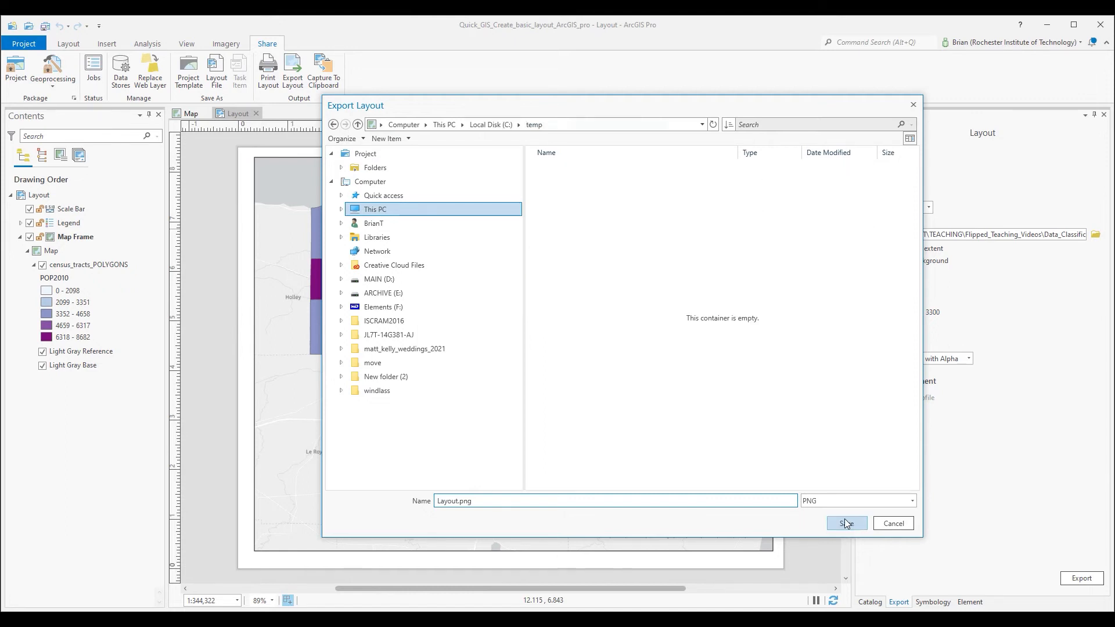
pyautogui.click(846, 523)
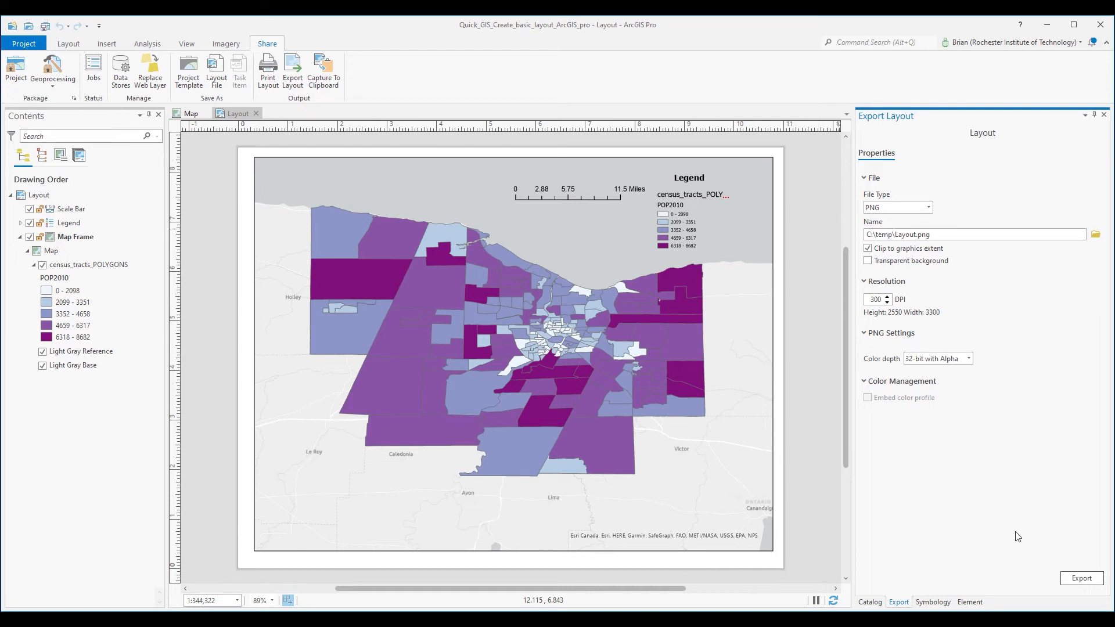
# - Export the layout to Layout.png and open the folder holding the exported file
pyautogui.click(1081, 578)
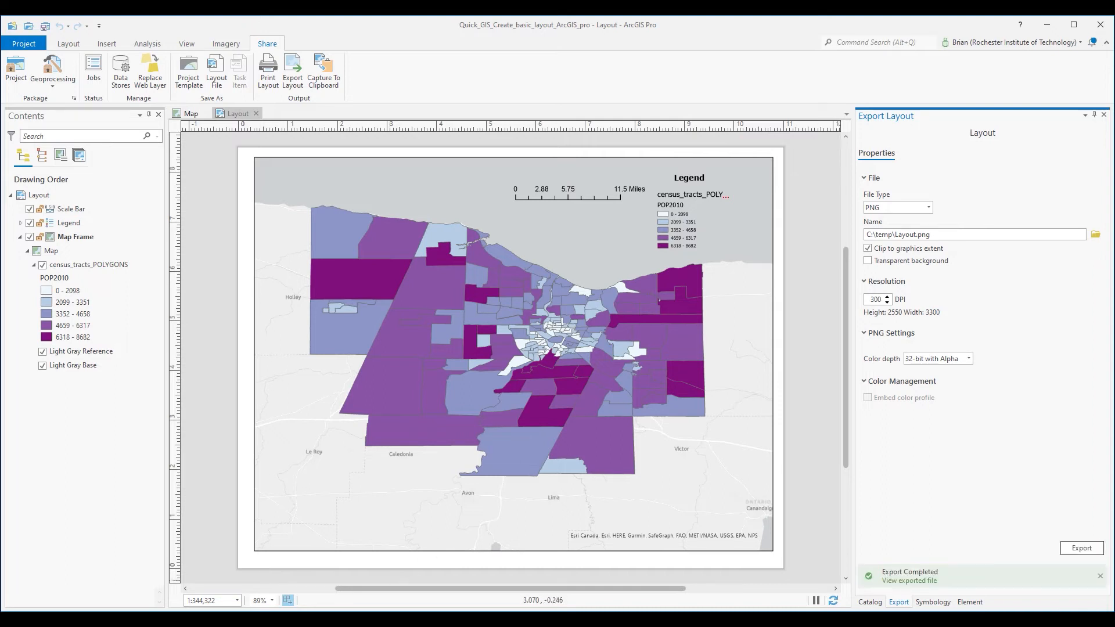
pyautogui.click(909, 580)
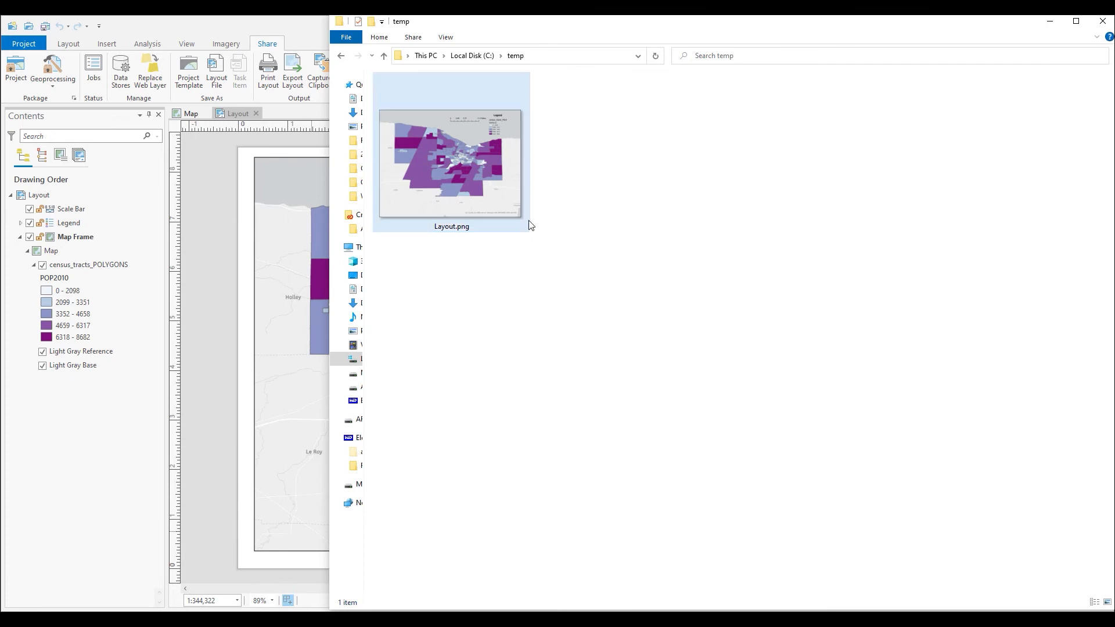
# - Open Layout.png in Photos to check the map, legend and scale bar
pyautogui.click(451, 164)
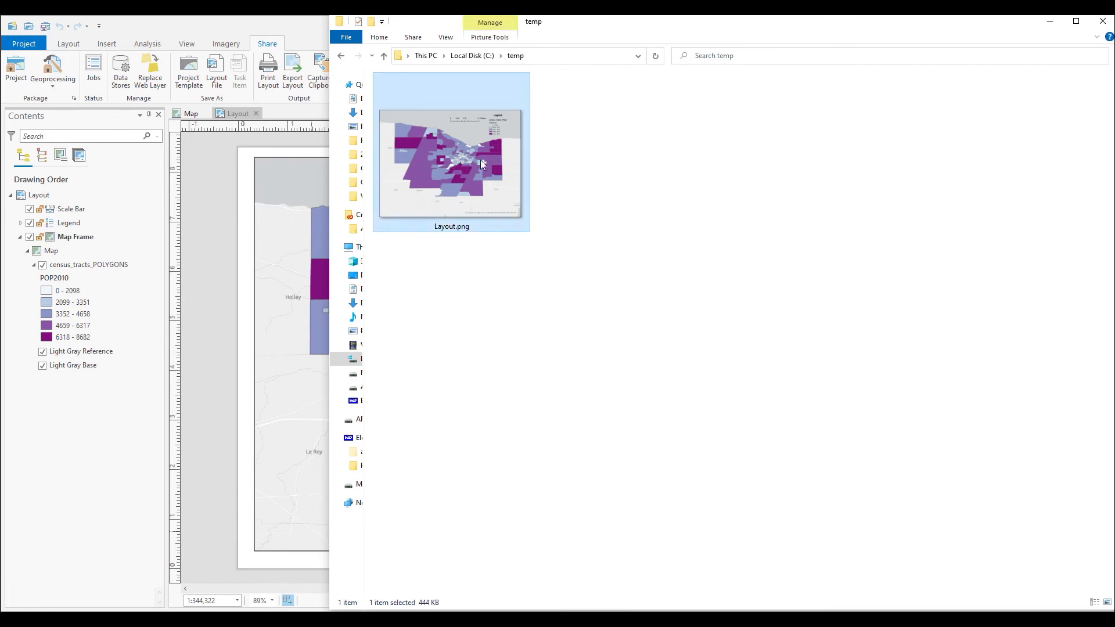
pyautogui.doubleClick(450, 151)
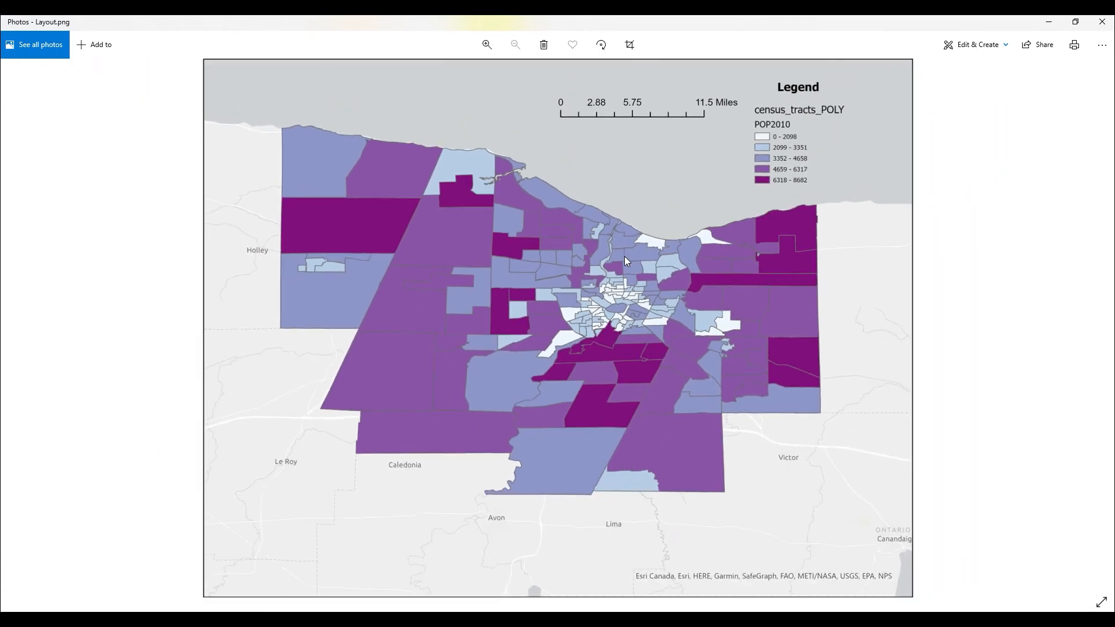
pyautogui.moveTo(760, 238)
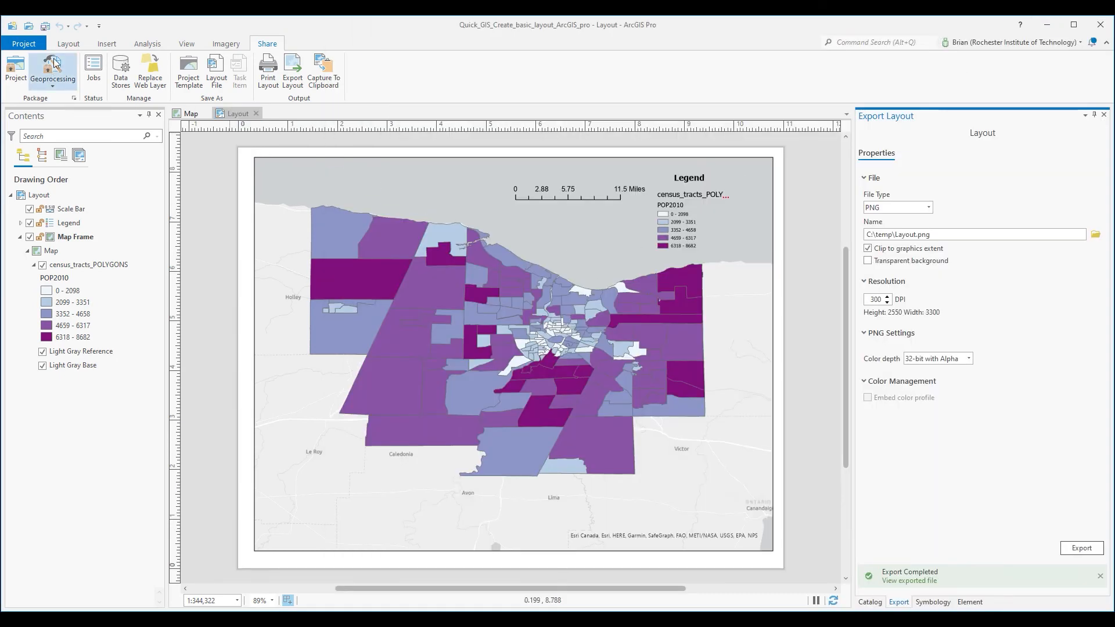
# - Close the layout tab and reopen Layout from the Catalog's Layouts folder
pyautogui.click(190, 113)
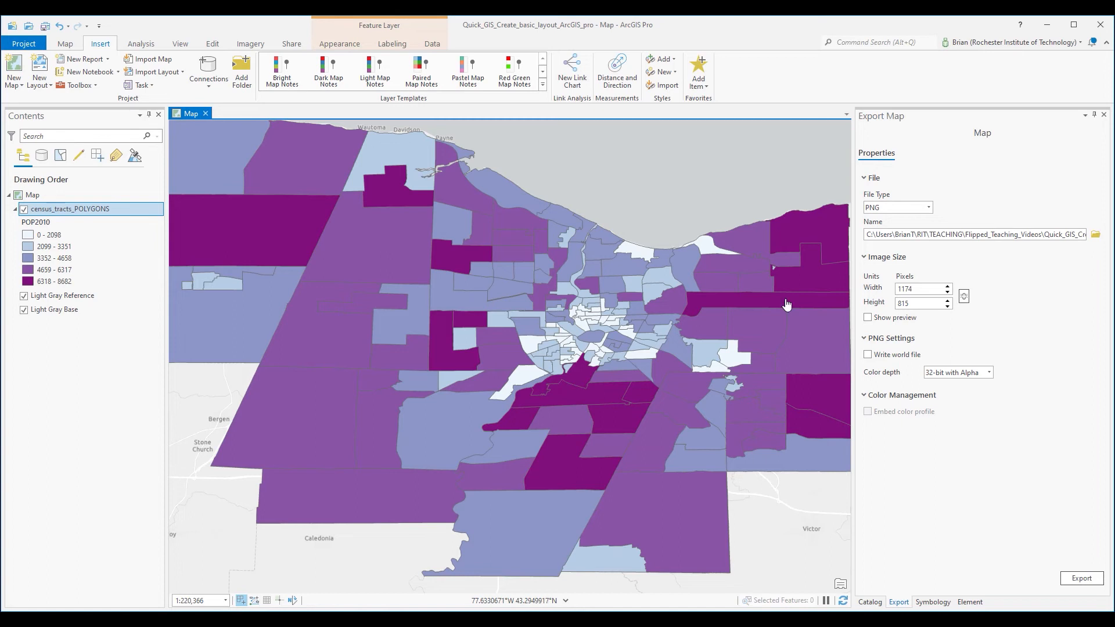
pyautogui.click(869, 603)
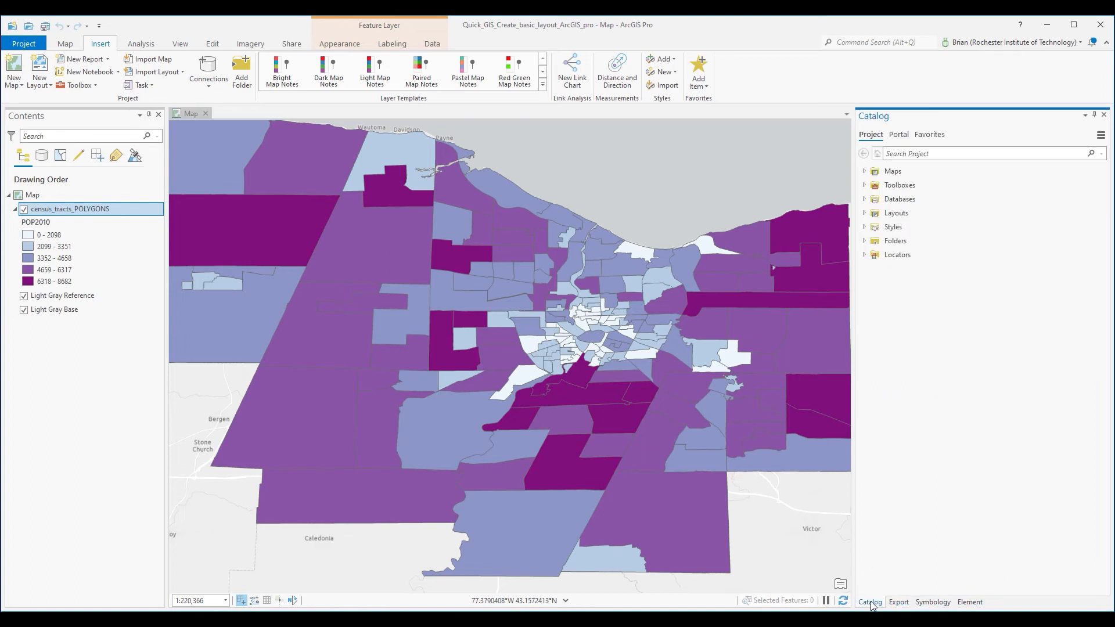
pyautogui.moveTo(902, 245)
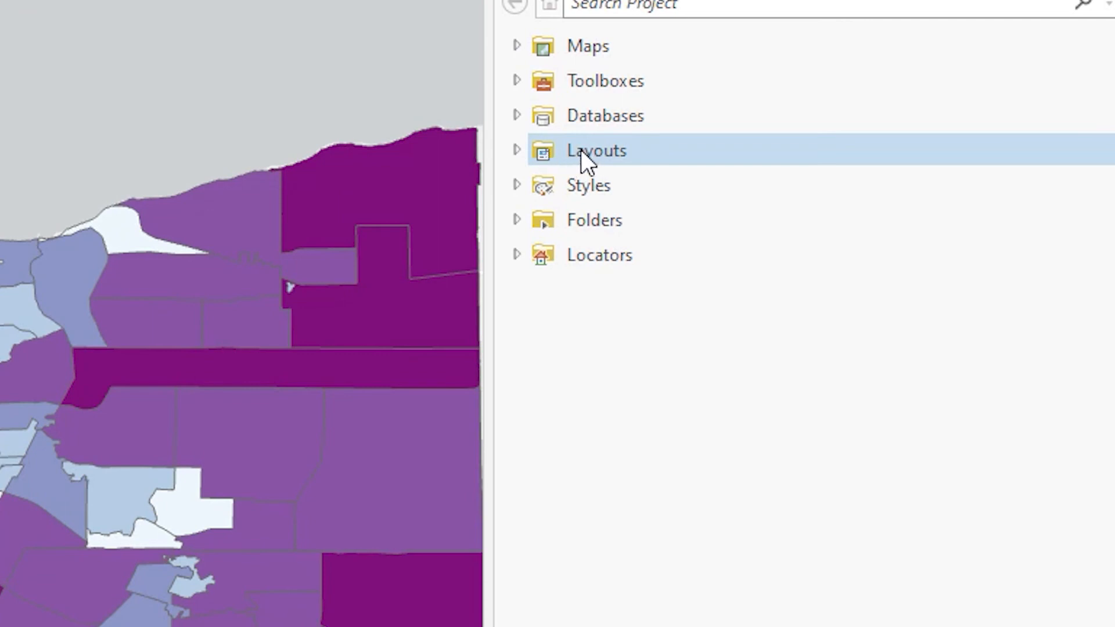
pyautogui.click(517, 150)
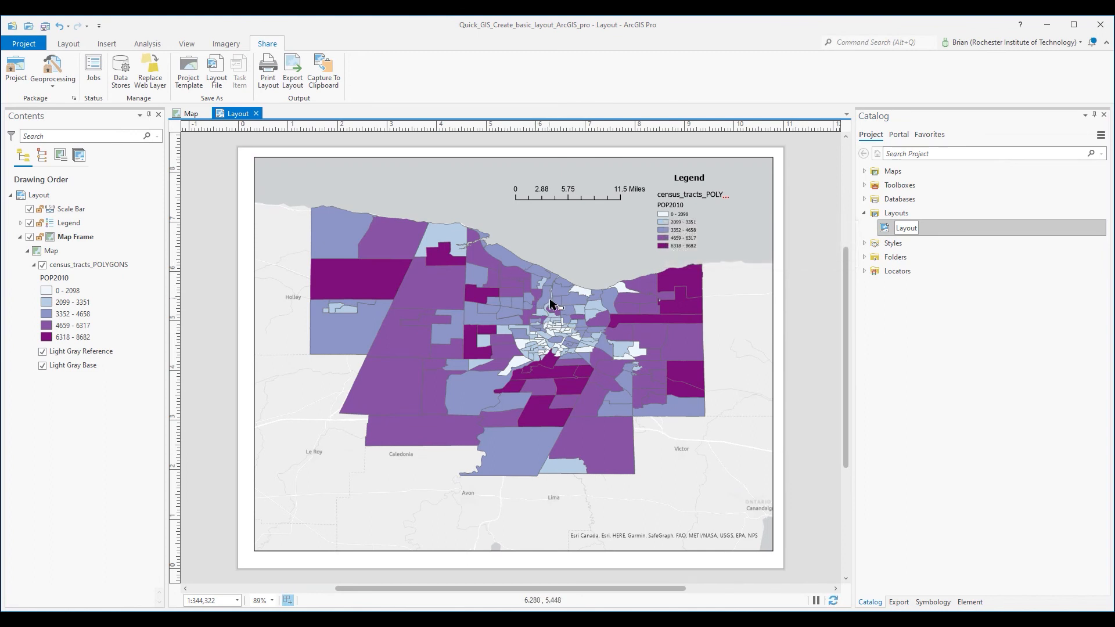
pyautogui.moveTo(601, 310)
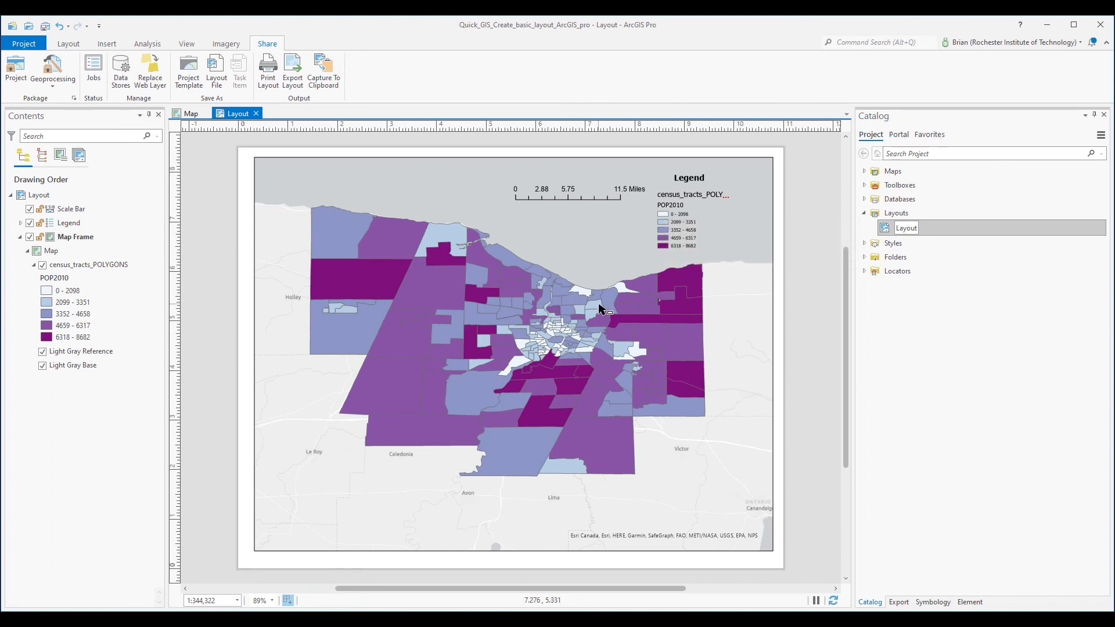